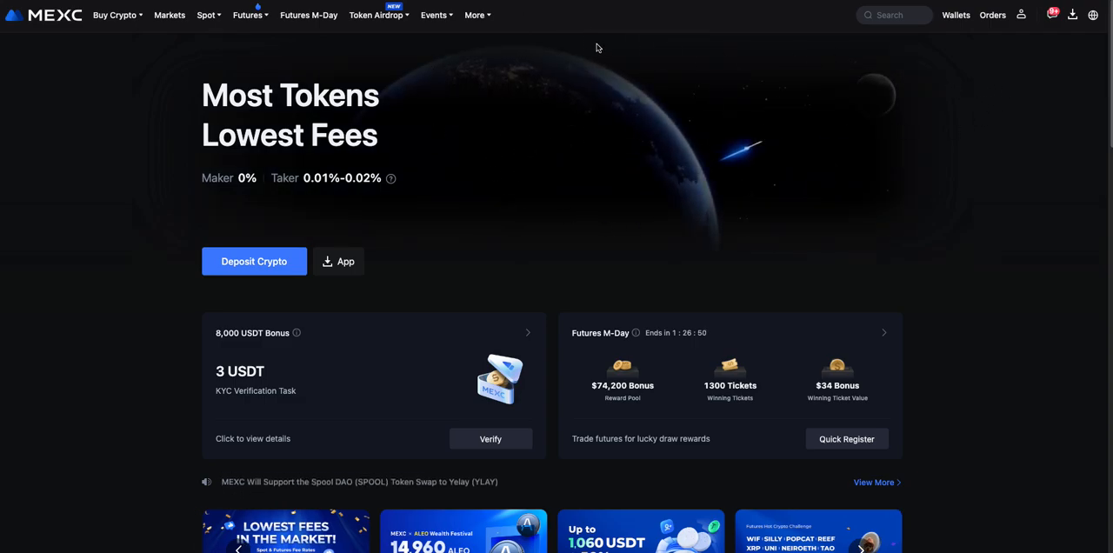
Bring up the signed-in account's dropdown from the top-right profile icon.
left_click(1021, 14)
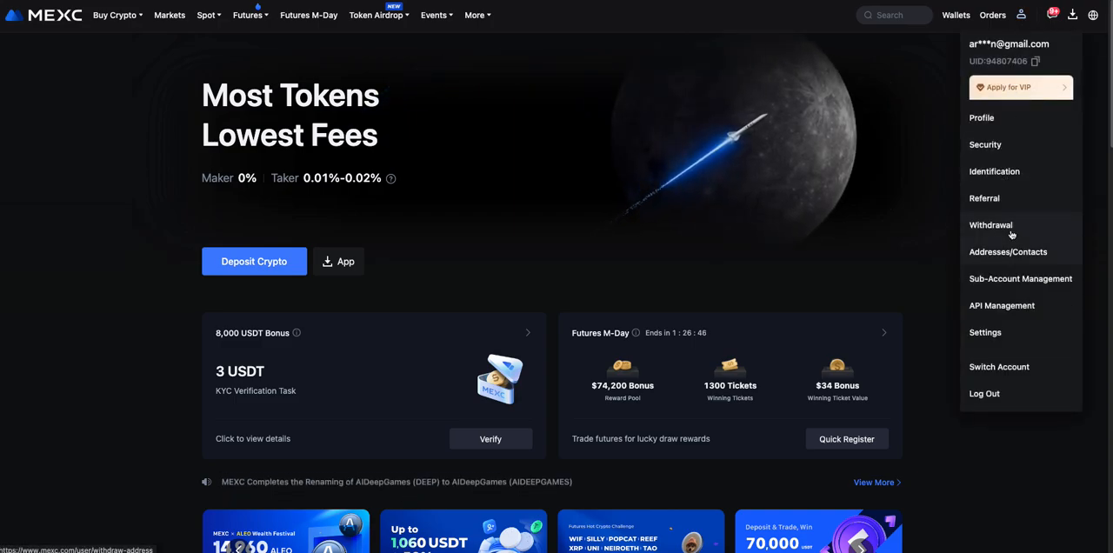
mouse_move(1002, 306)
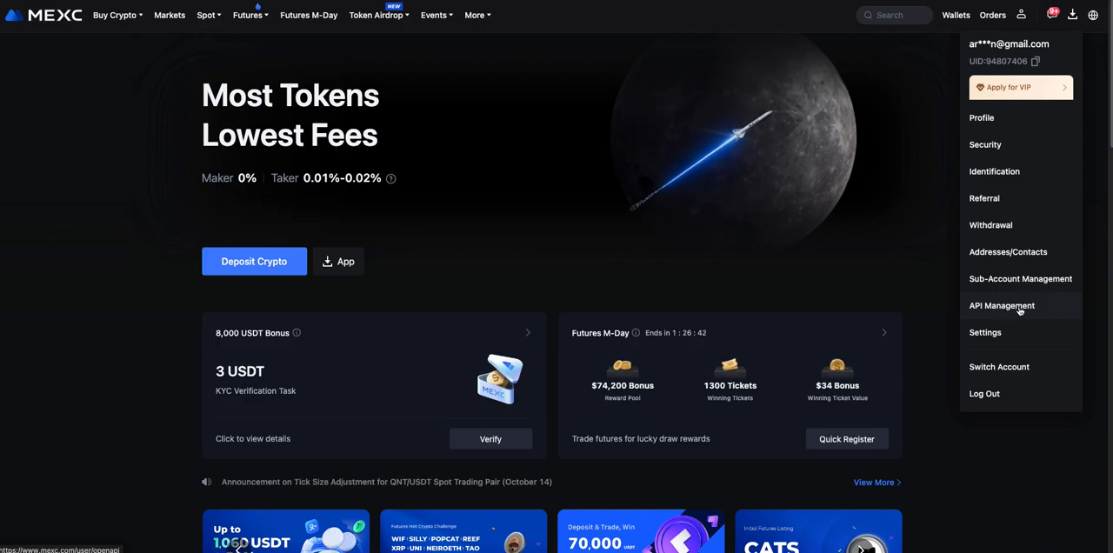
Go to API Management's Create New API Key form and highlight the 30-key limit tip.
left_click(1001, 306)
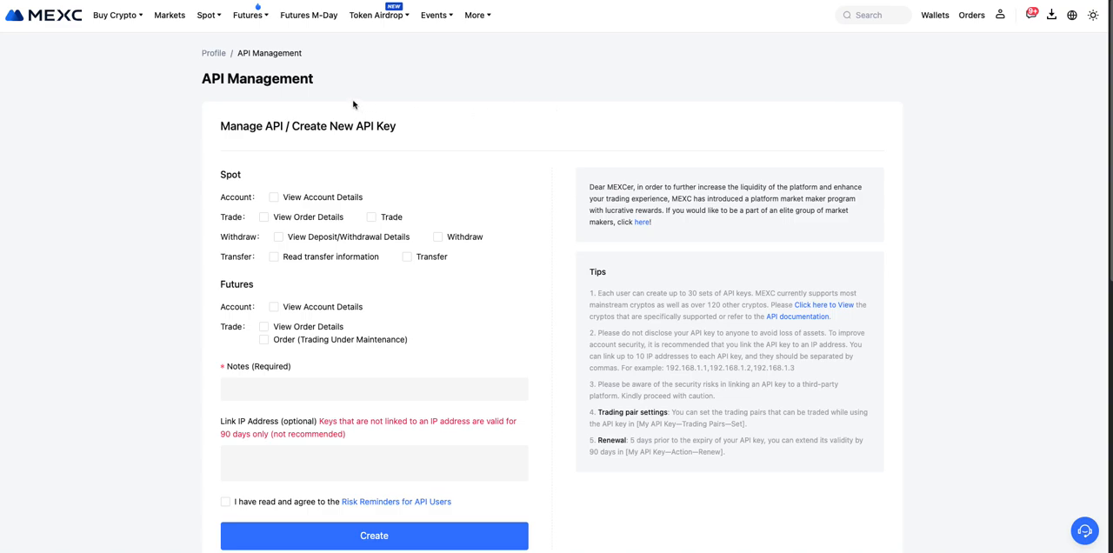
mouse_move(491, 195)
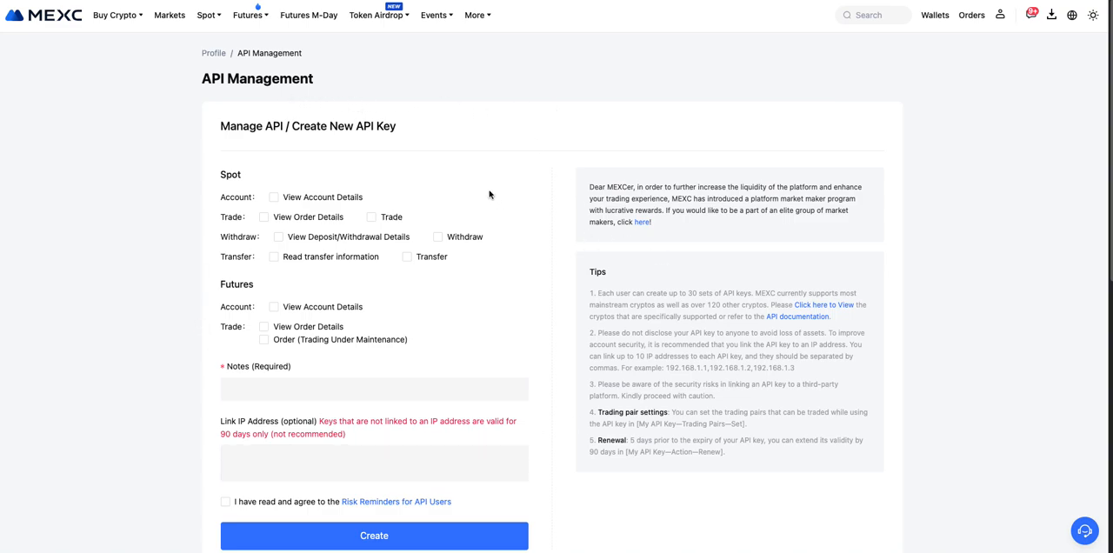
mouse_move(466, 190)
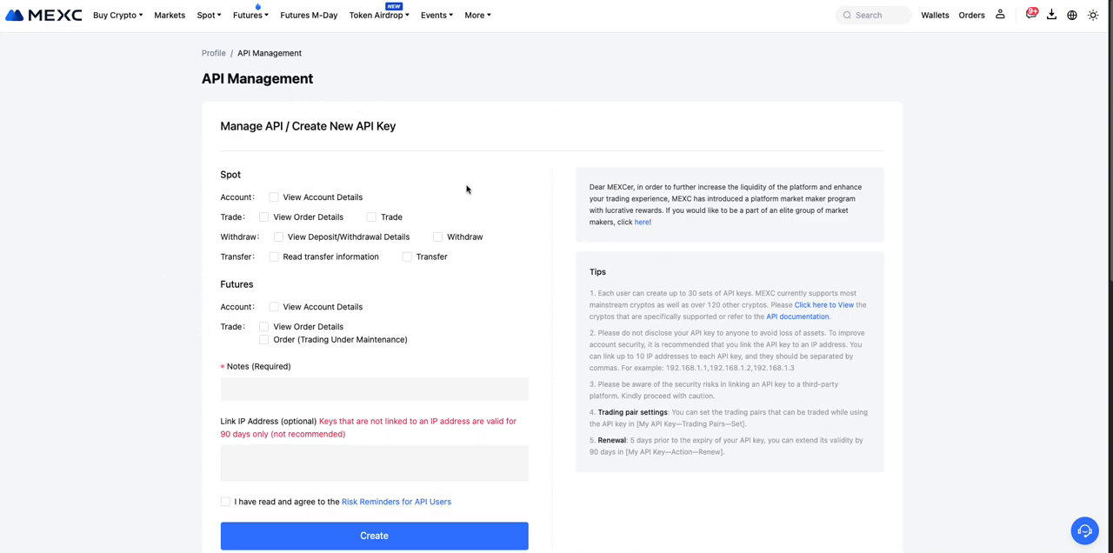
mouse_move(377, 183)
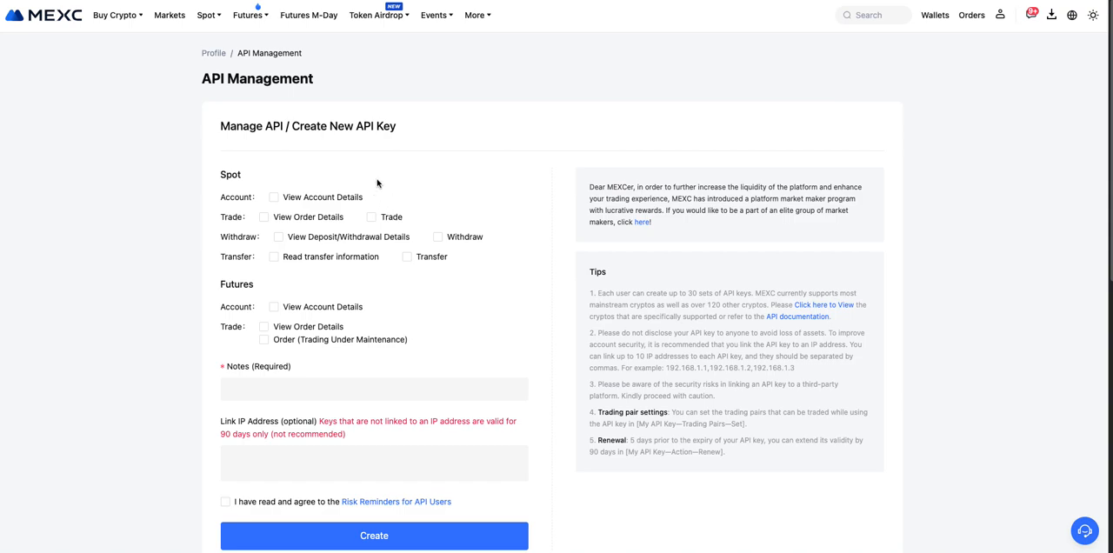
mouse_move(327, 186)
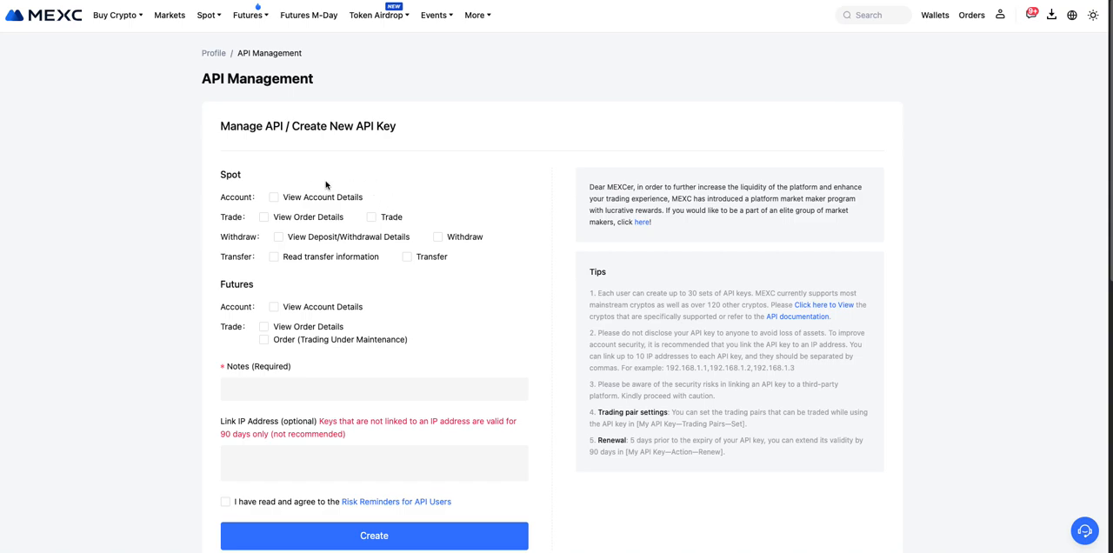
mouse_move(295, 190)
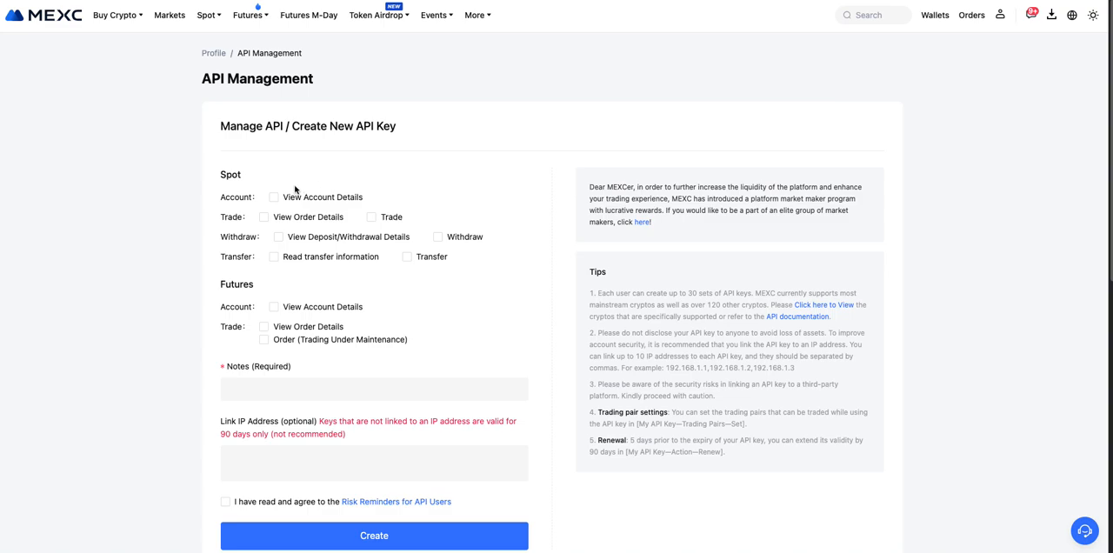
mouse_move(640, 426)
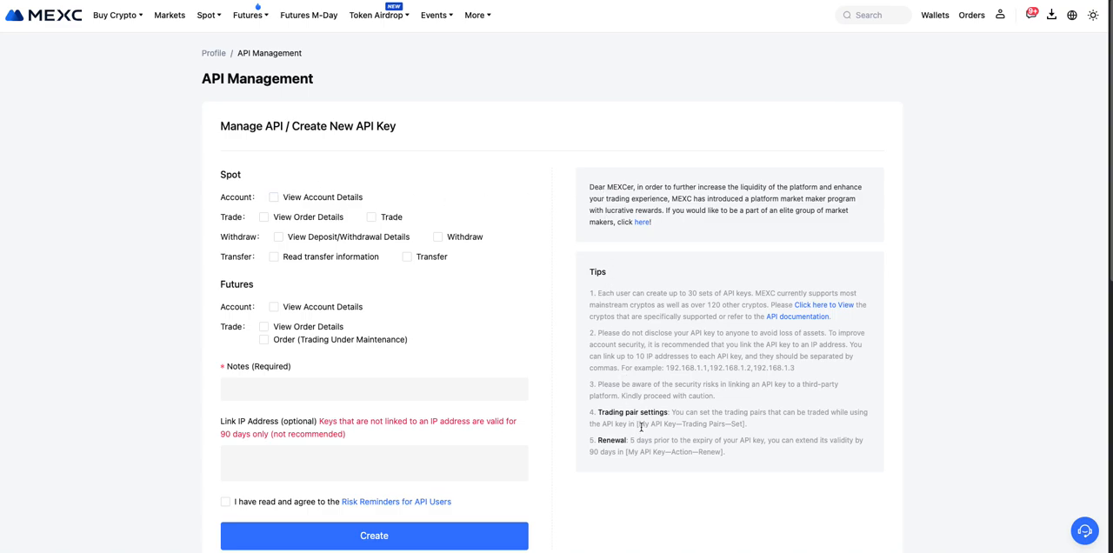
mouse_move(511, 368)
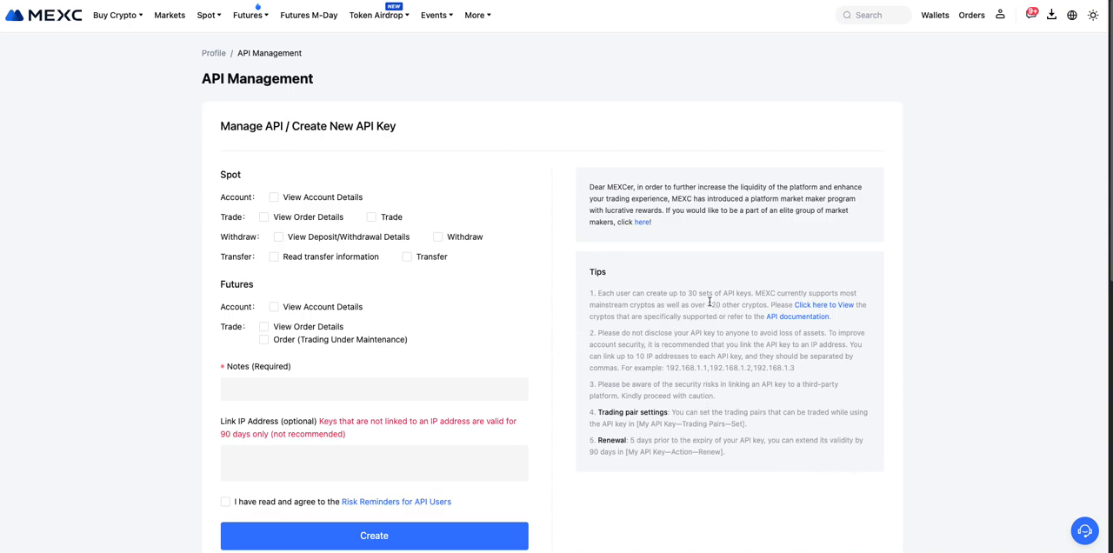
double_click(690, 294)
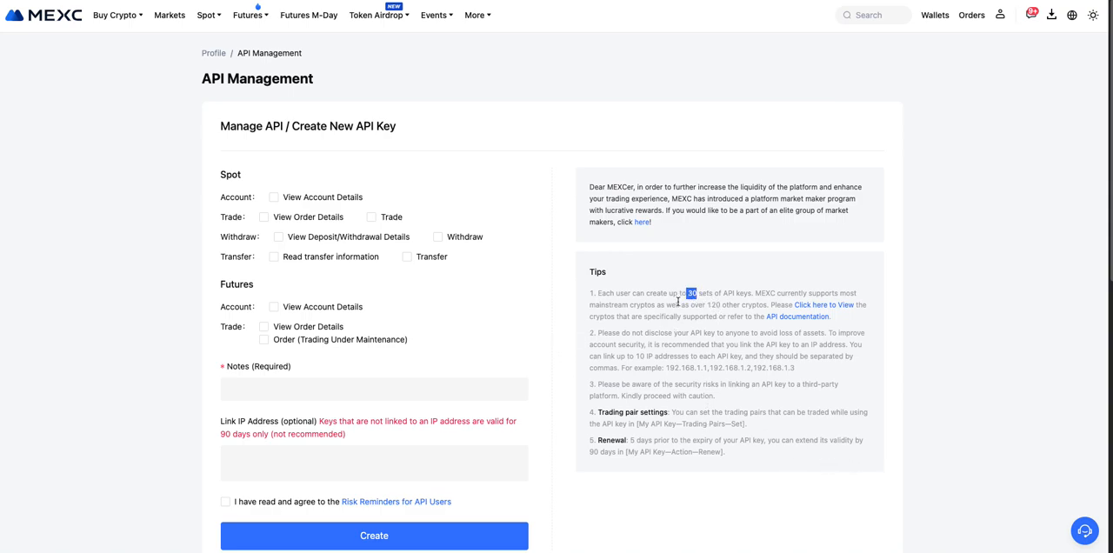
mouse_move(510, 313)
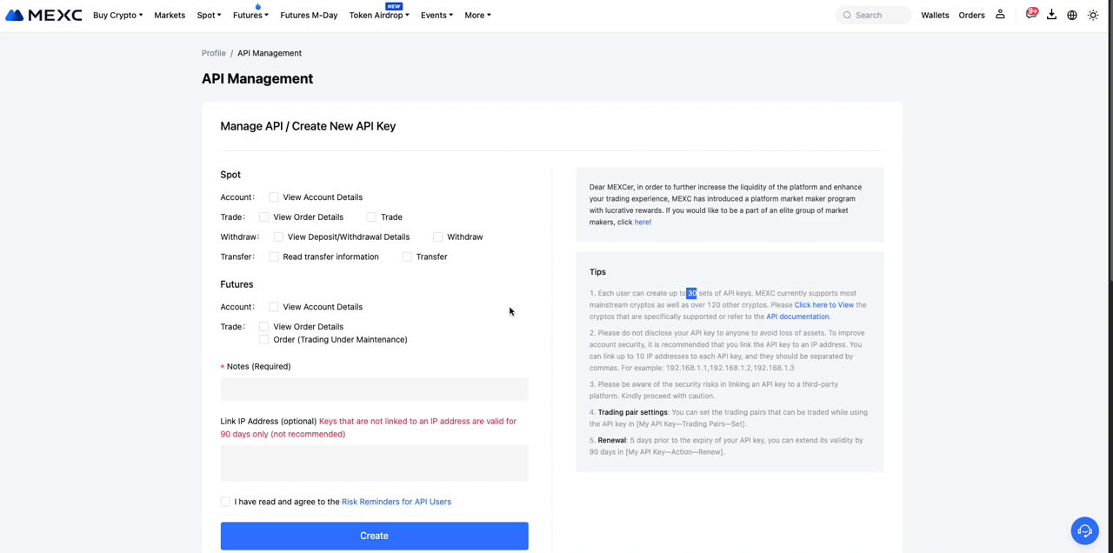
mouse_move(704, 301)
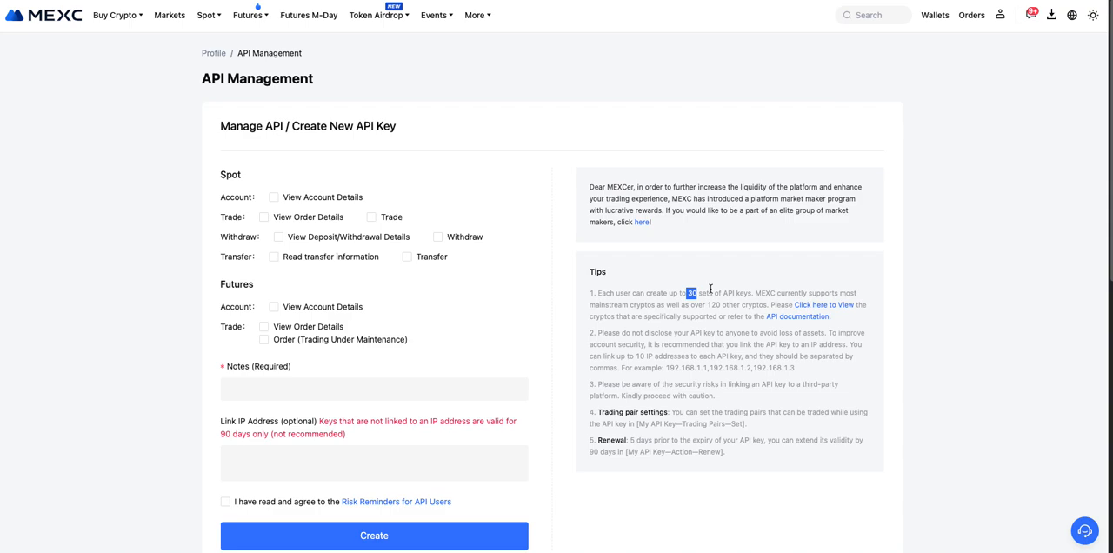
mouse_move(708, 289)
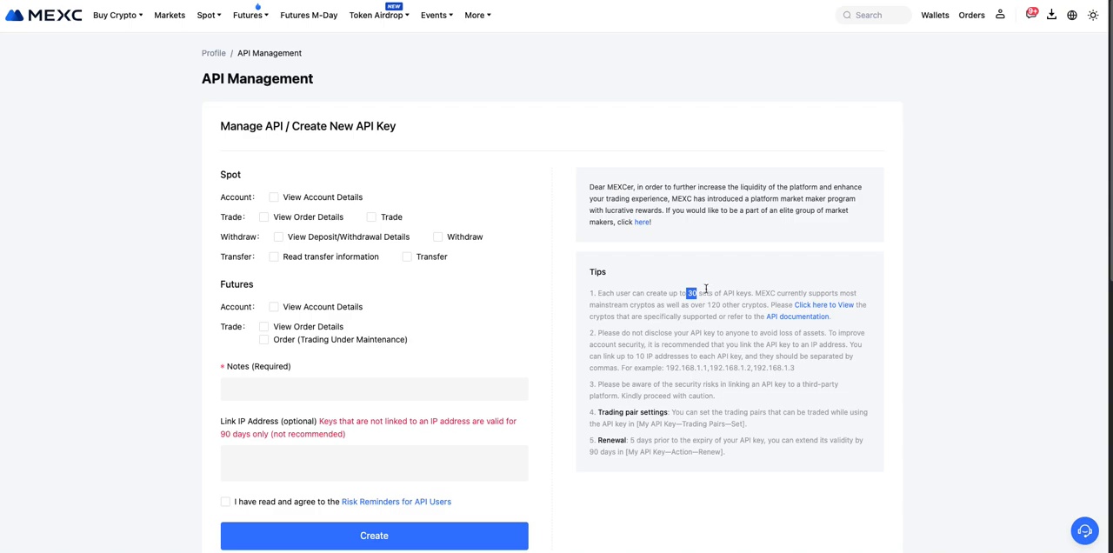
mouse_move(570, 139)
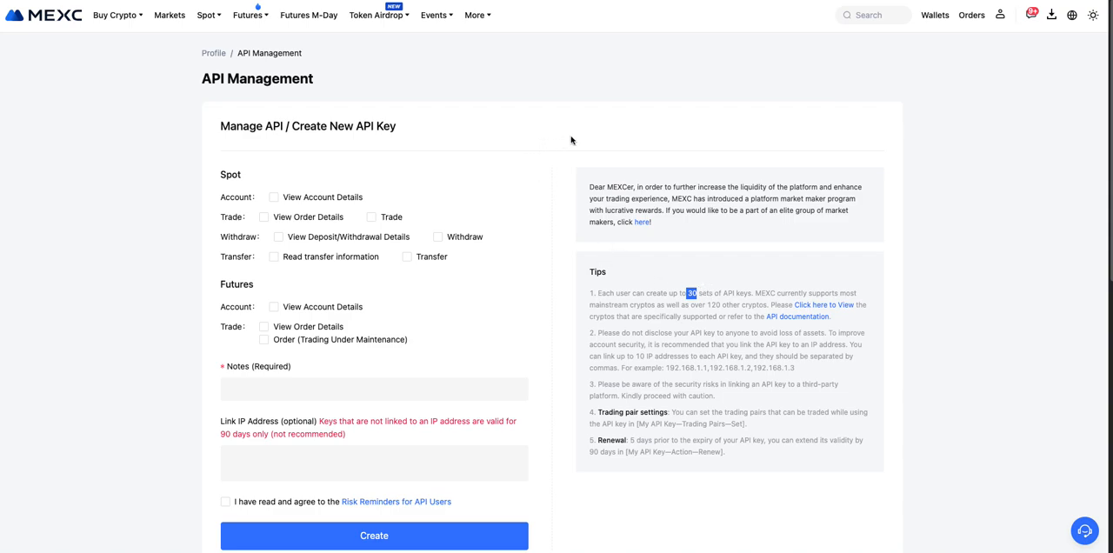
mouse_move(713, 183)
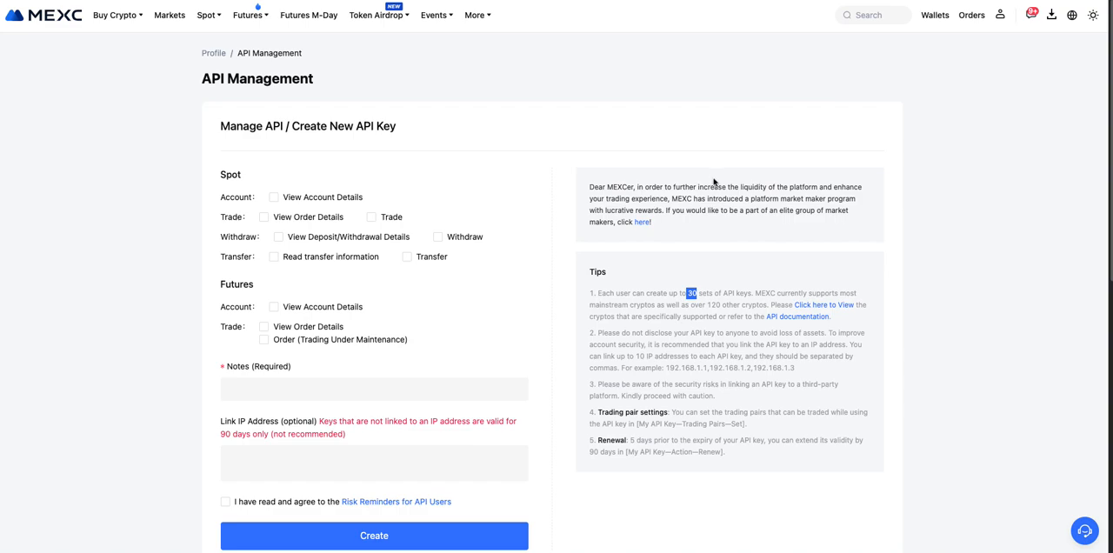
mouse_move(682, 186)
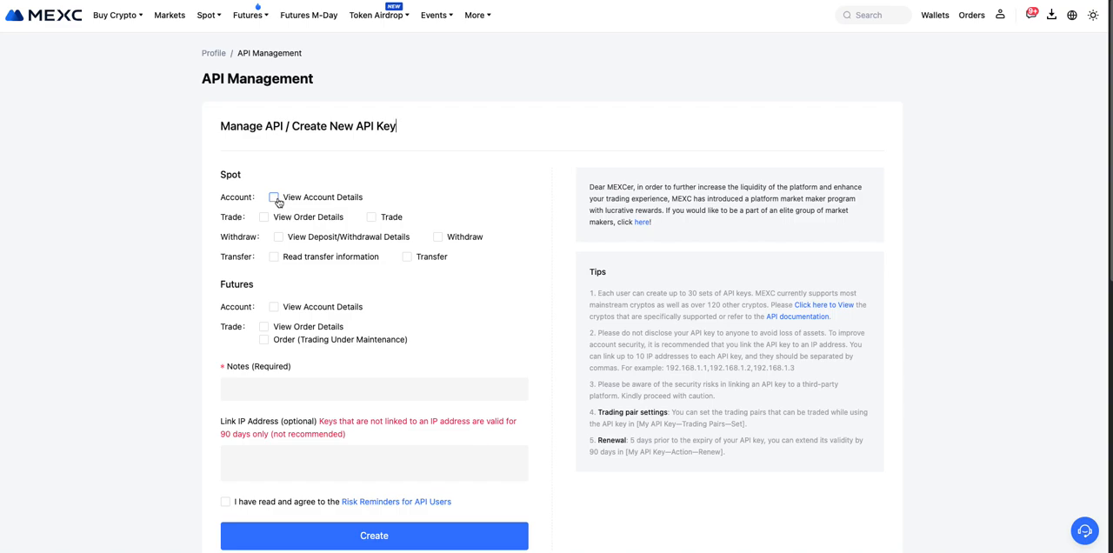
Grant the spot permissions View Account Details and View Order Details.
left_click(273, 197)
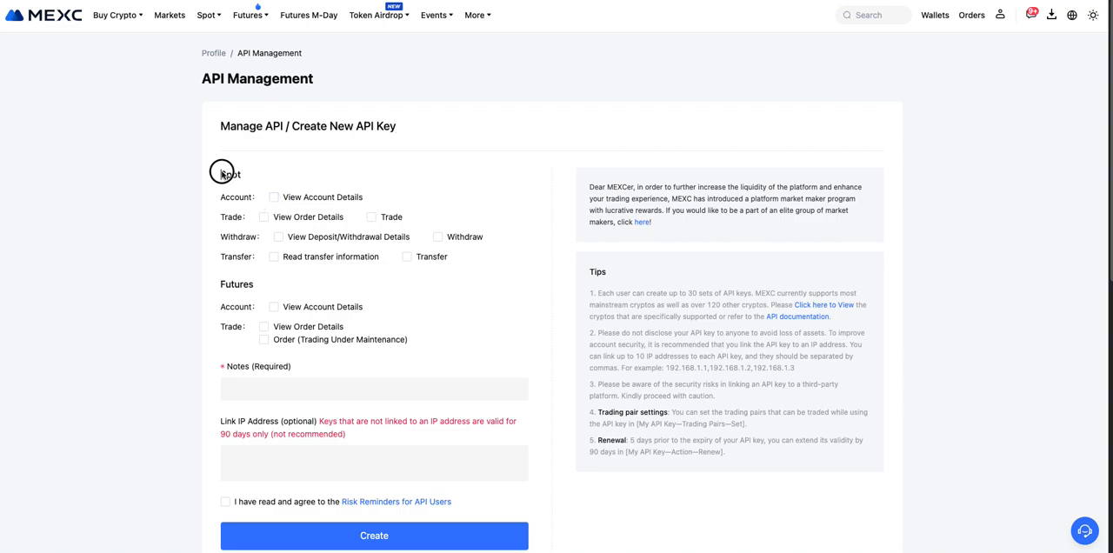
left_click(275, 197)
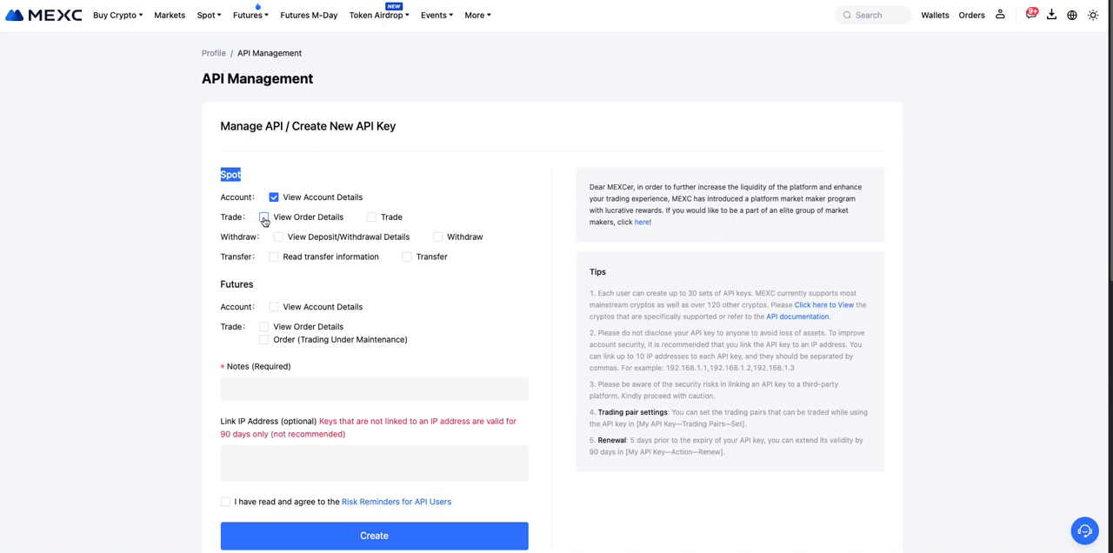
left_click(264, 217)
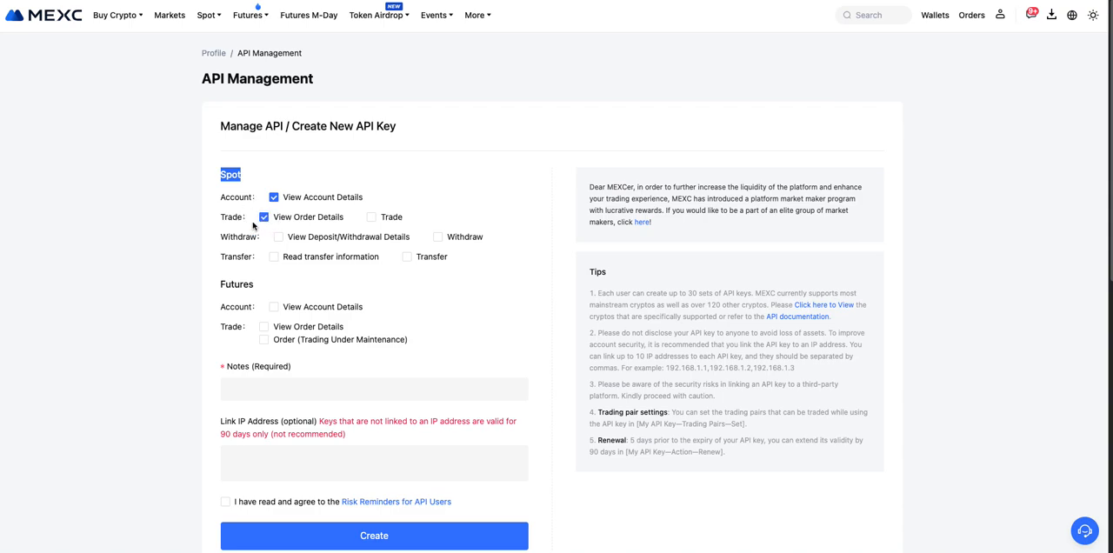
mouse_move(253, 226)
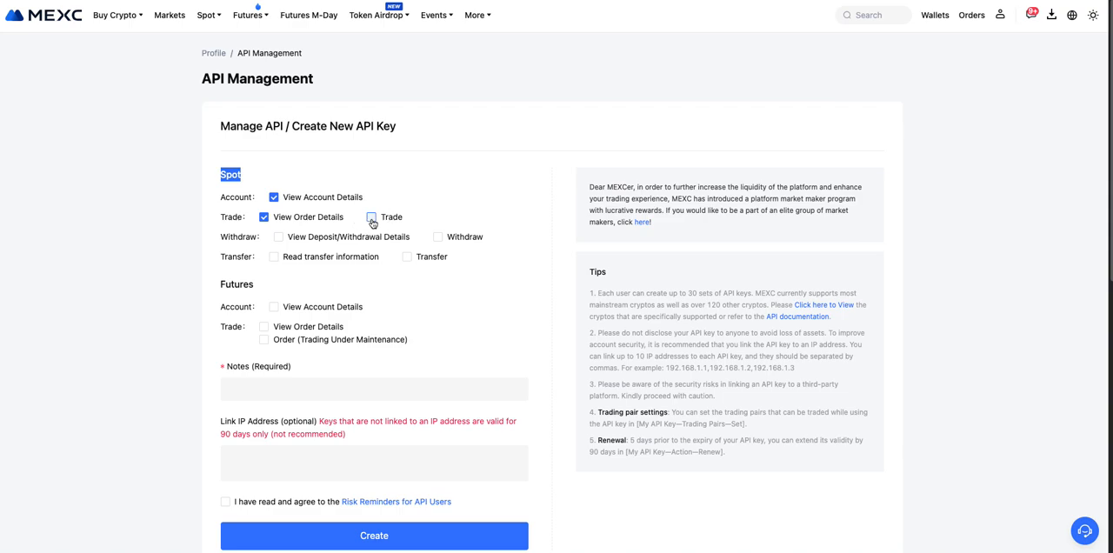
Leave spot trading unticked and enable View Deposit/Withdrawal Details.
left_click(372, 217)
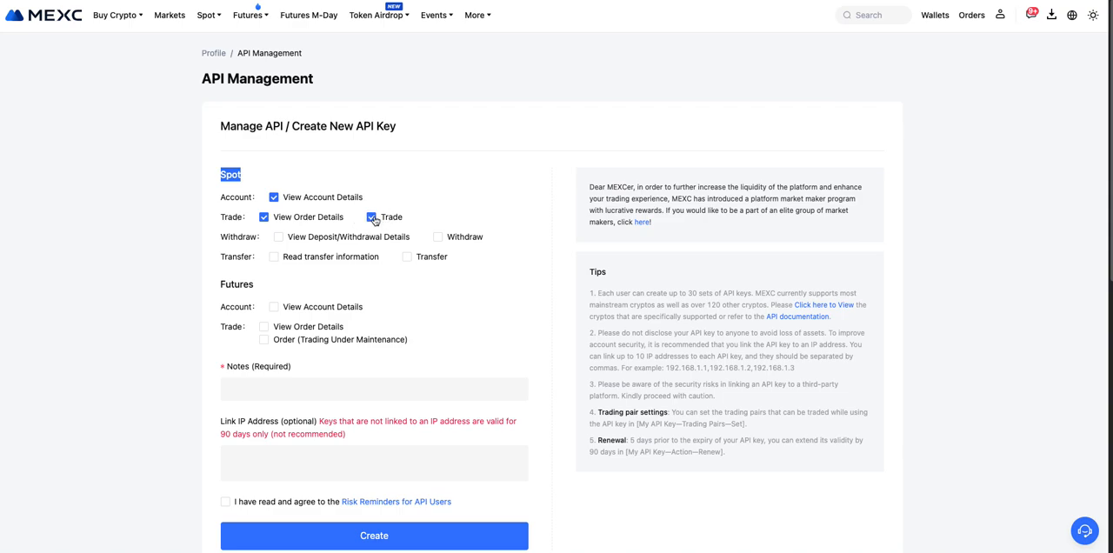
left_click(369, 218)
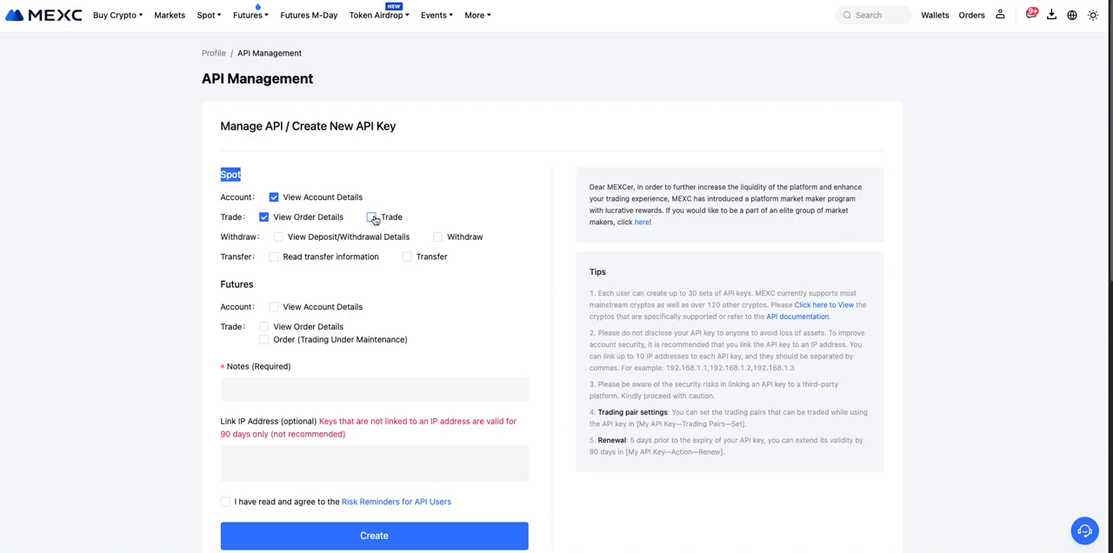
left_click(373, 218)
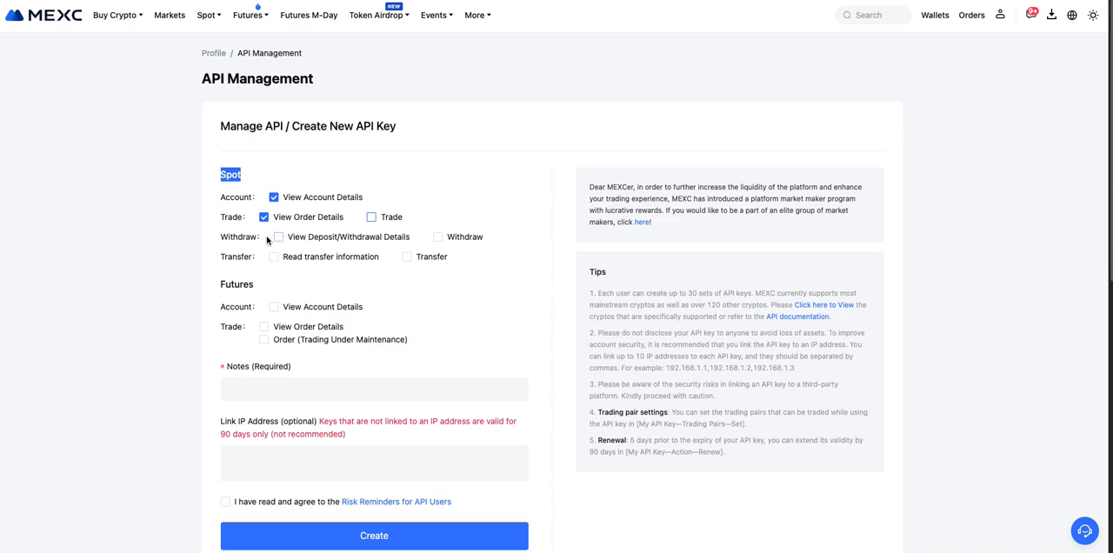
left_click(275, 236)
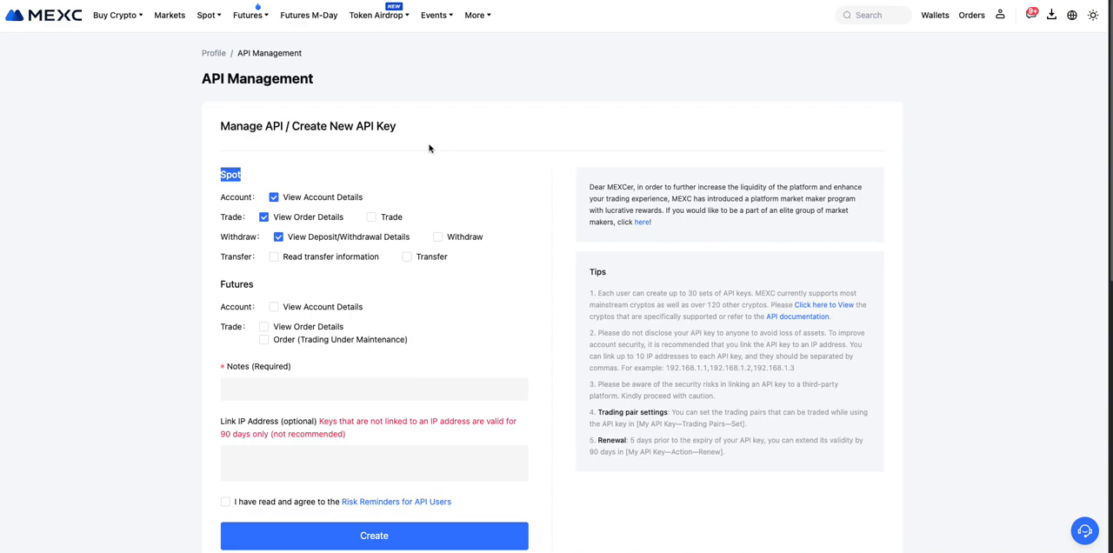
mouse_move(501, 164)
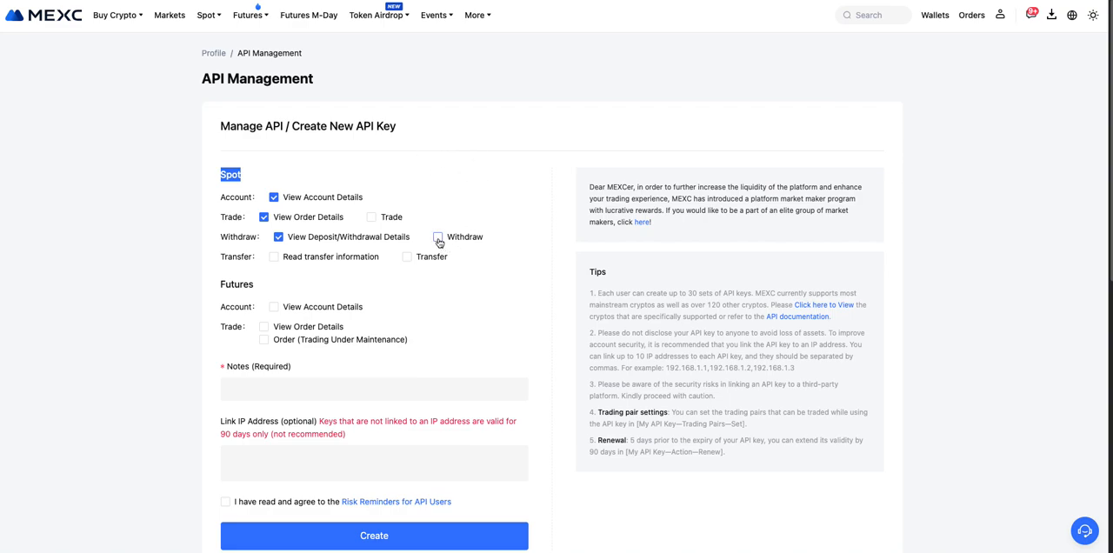
left_click(438, 237)
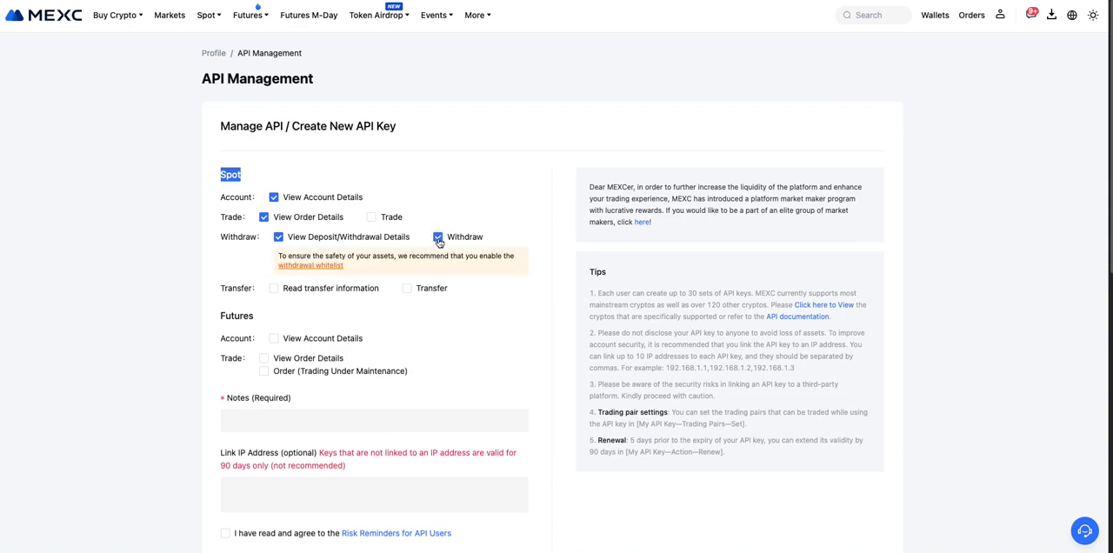
mouse_move(448, 257)
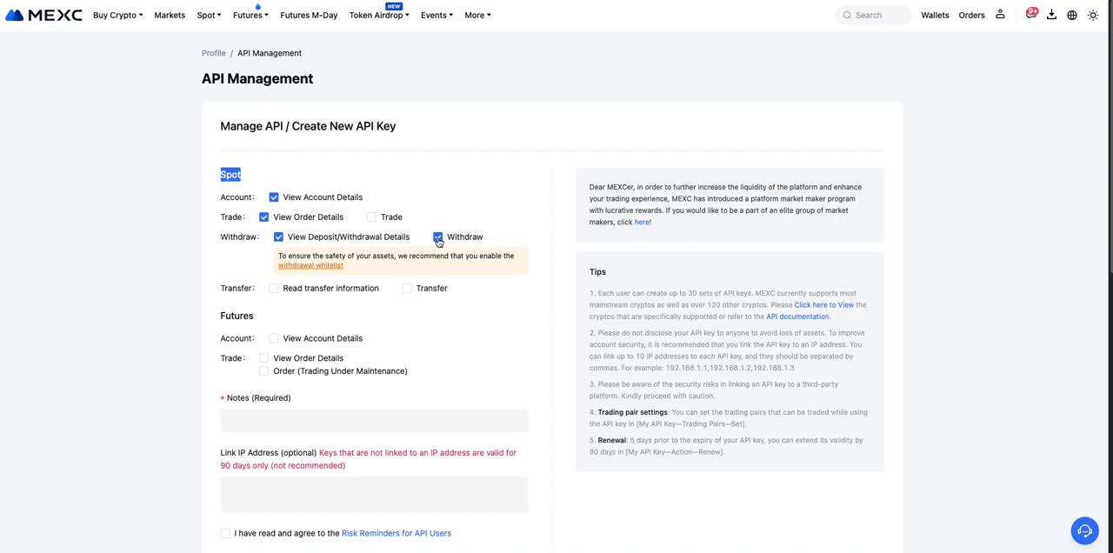
left_click(438, 236)
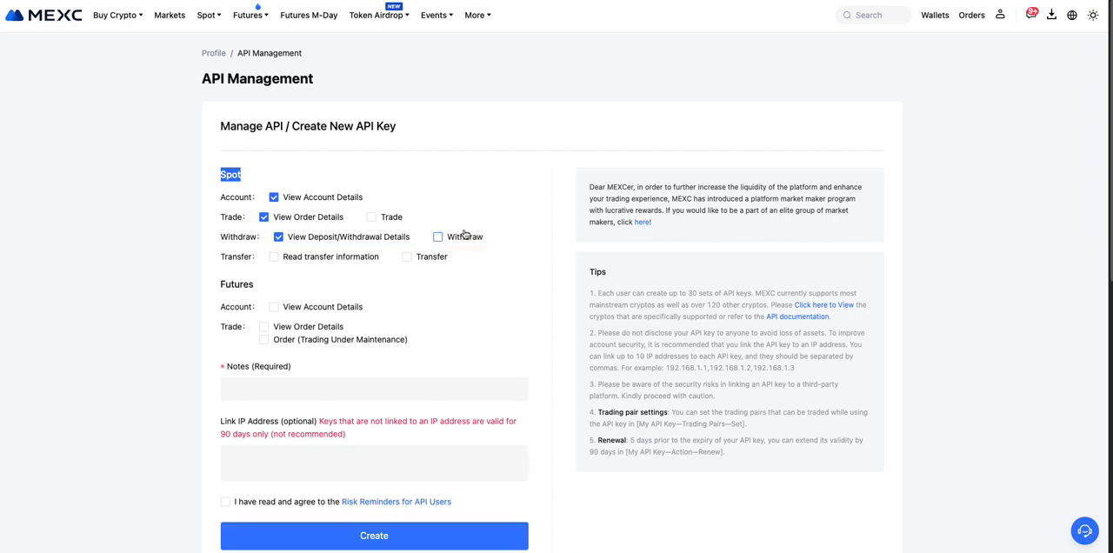
mouse_move(494, 229)
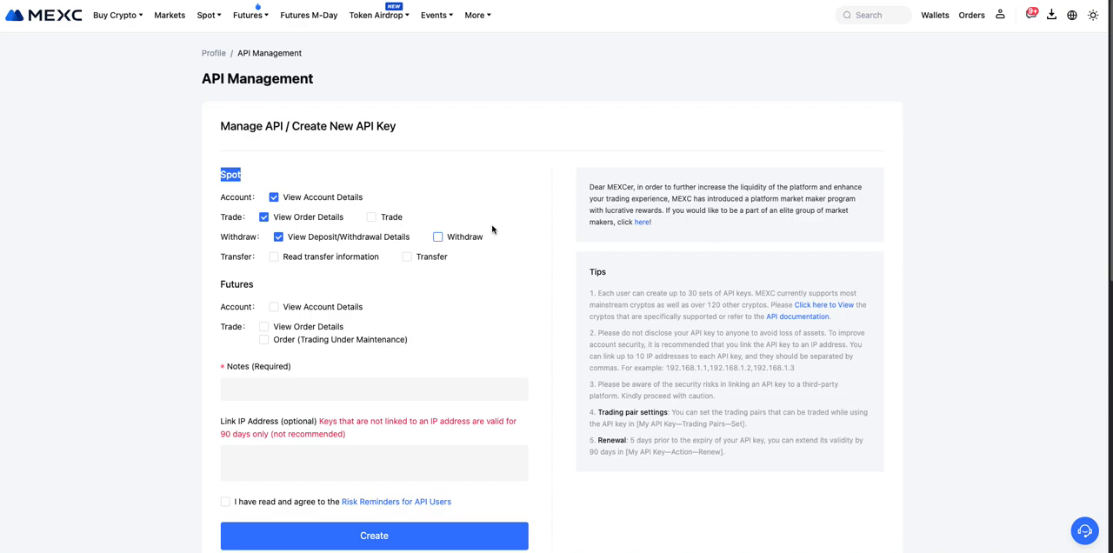
mouse_move(264, 262)
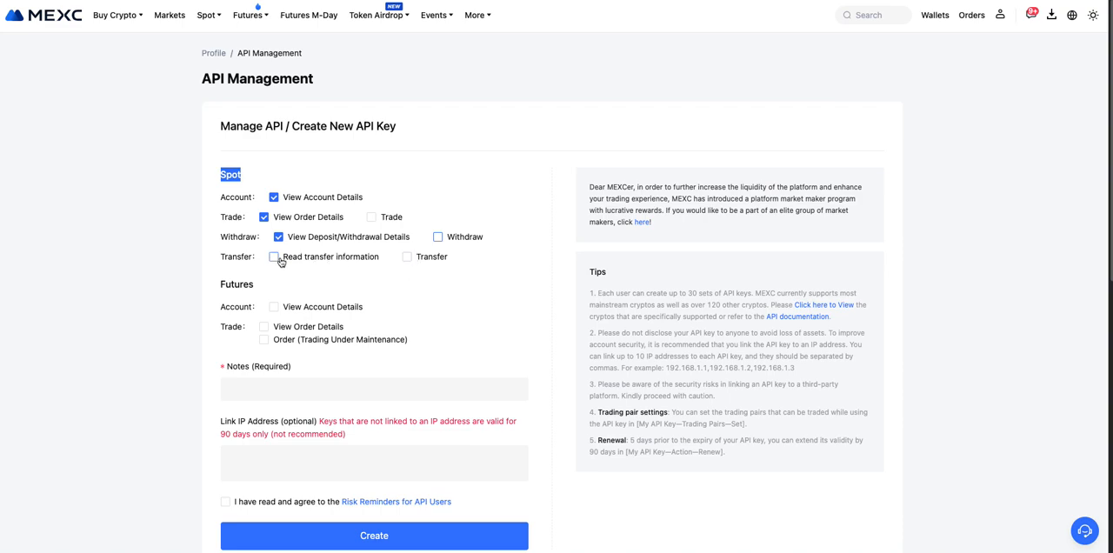
left_click(274, 258)
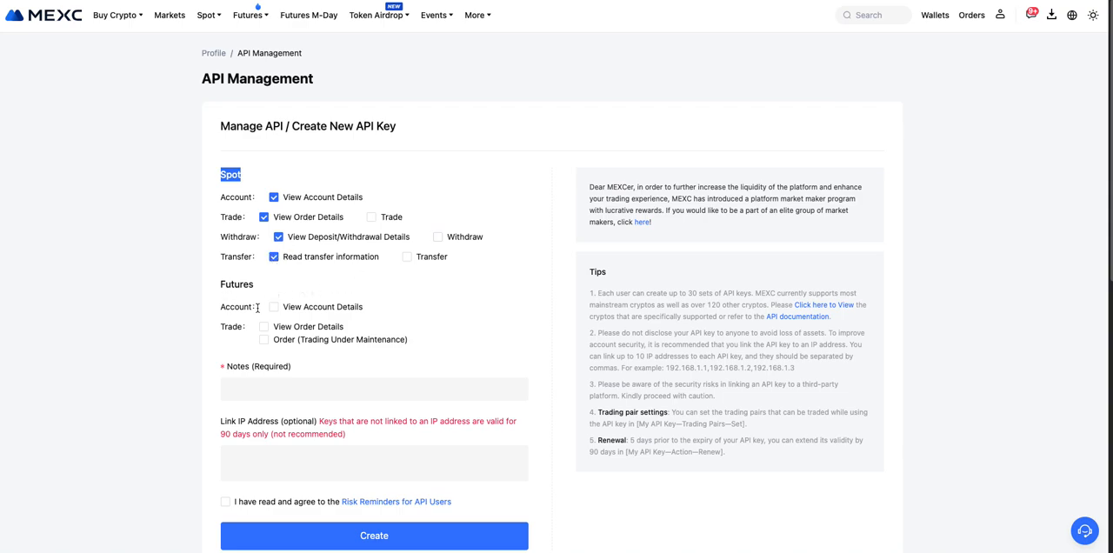
Enable Read transfer information under Spot and View Order Details under Futures Trade.
left_click(275, 306)
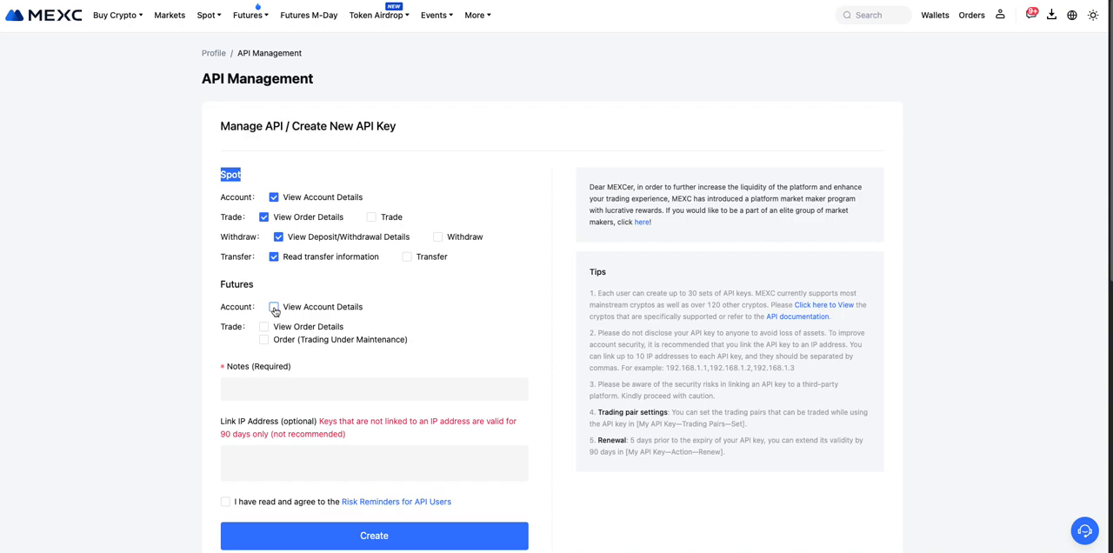
left_click(274, 306)
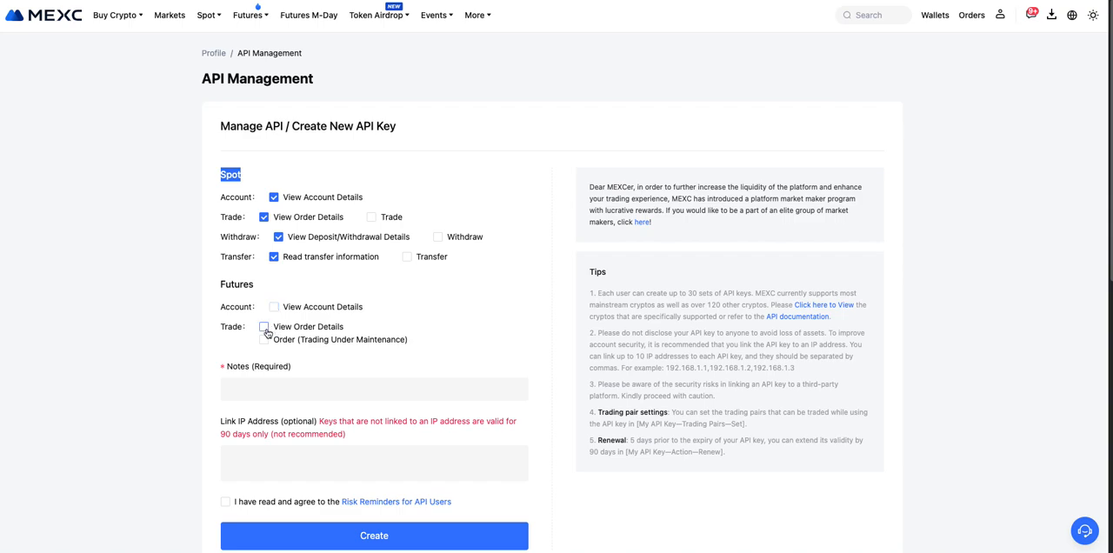
left_click(264, 327)
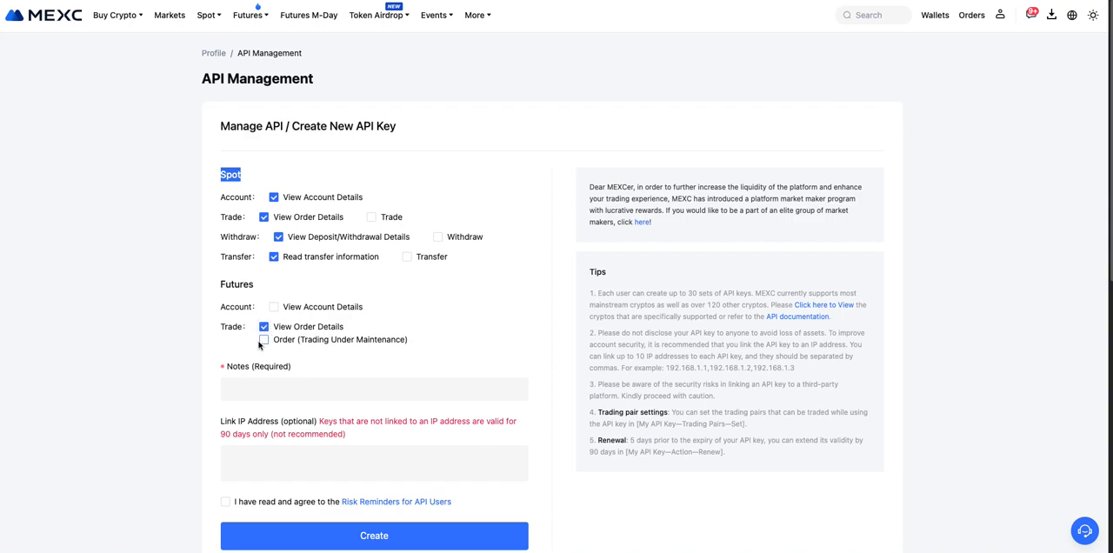
left_click(265, 339)
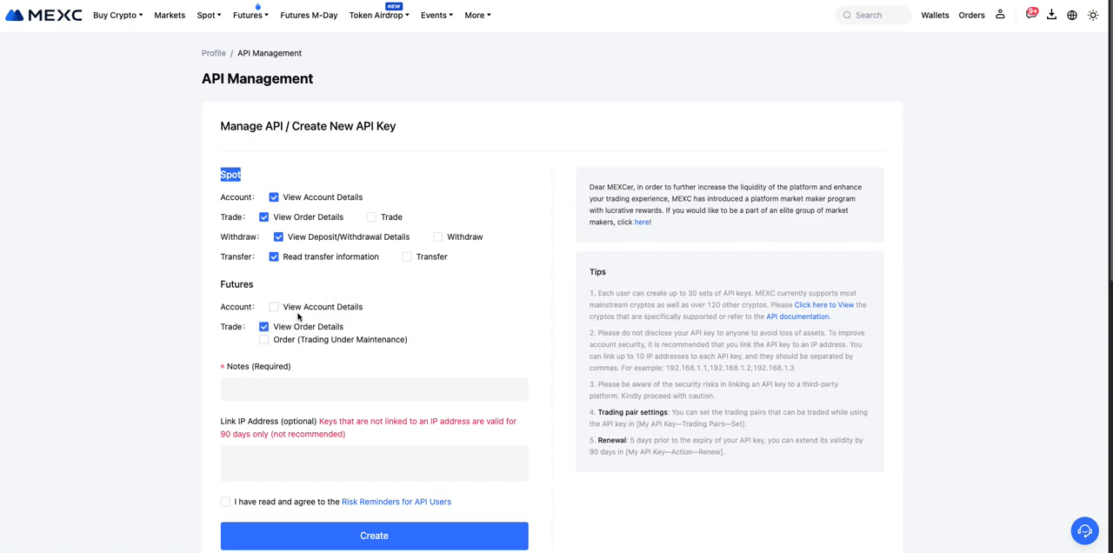
mouse_move(396, 298)
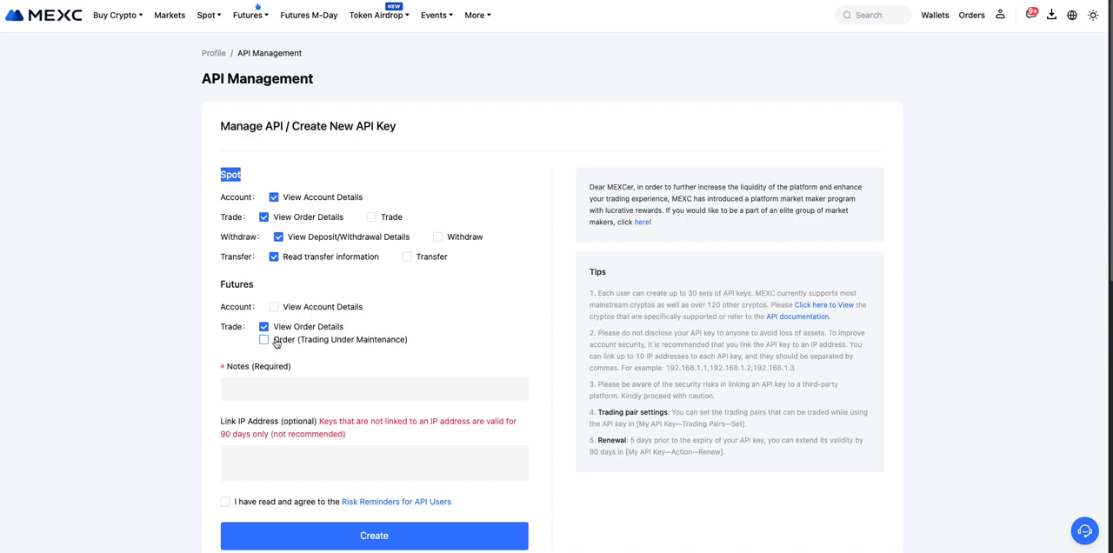
mouse_move(296, 334)
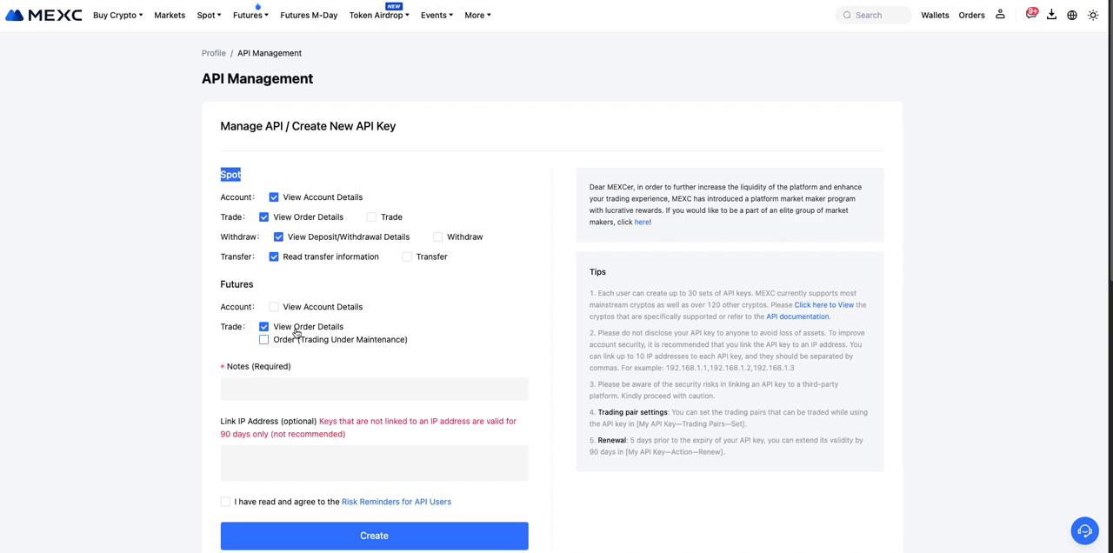
scroll("down", 3)
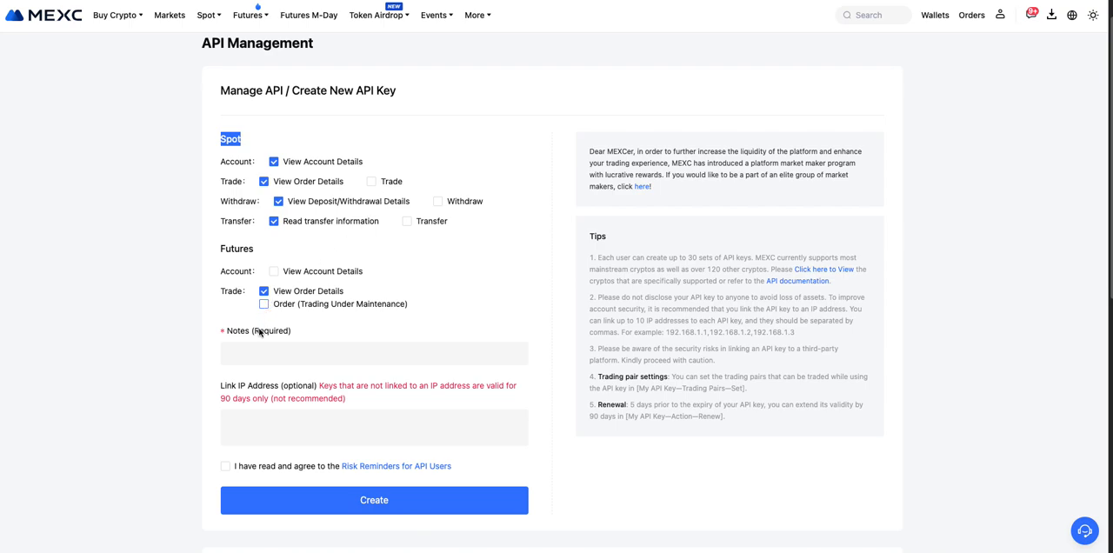
left_click(374, 428)
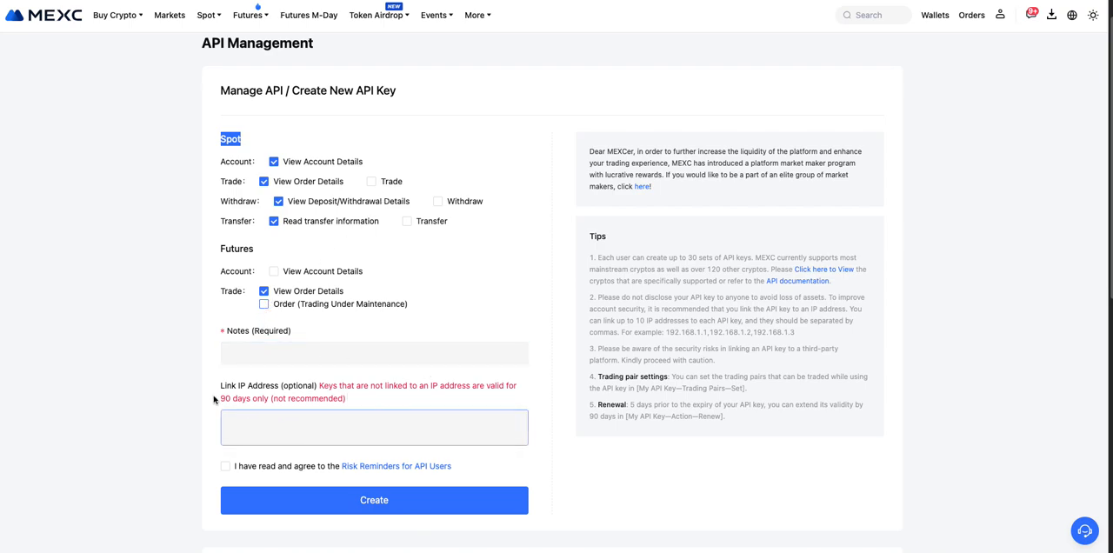
left_click(374, 428)
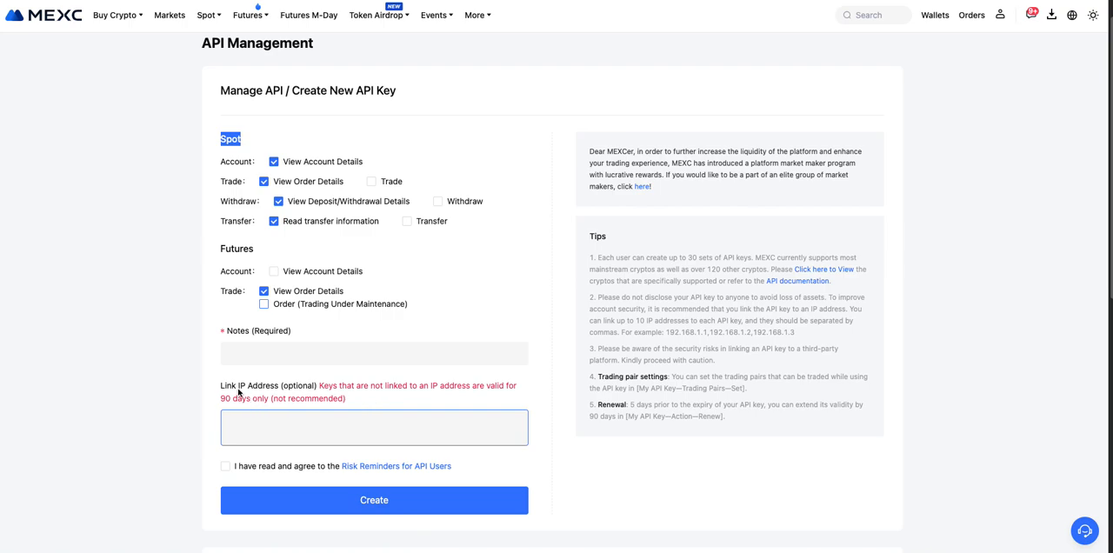
mouse_move(231, 397)
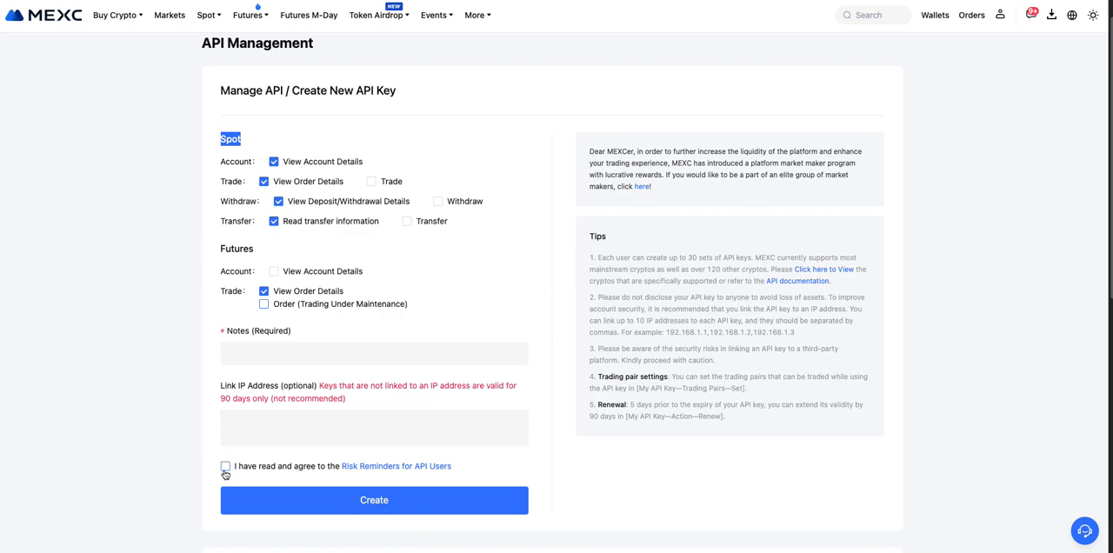
mouse_move(296, 514)
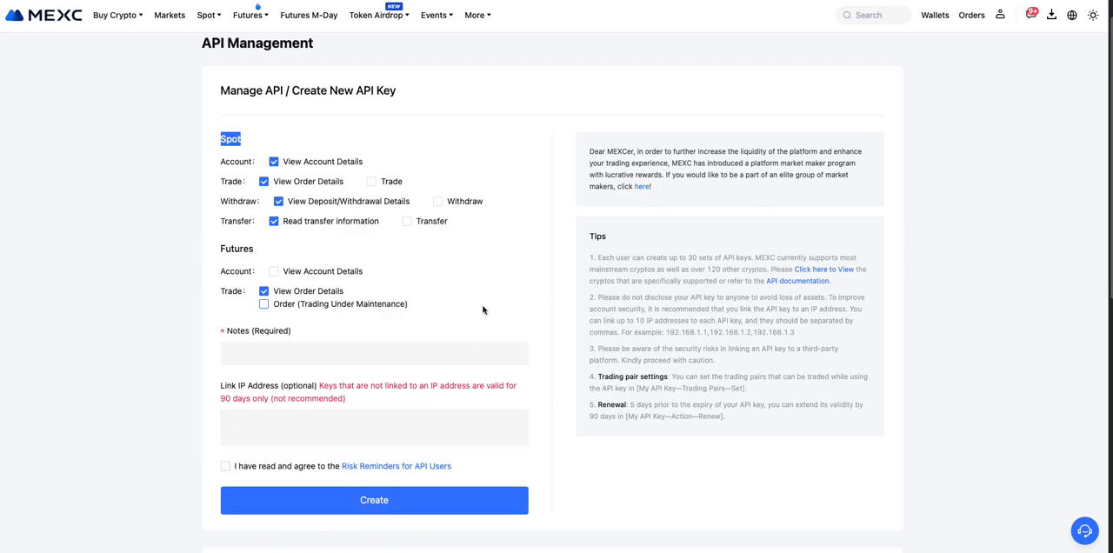
mouse_move(591, 525)
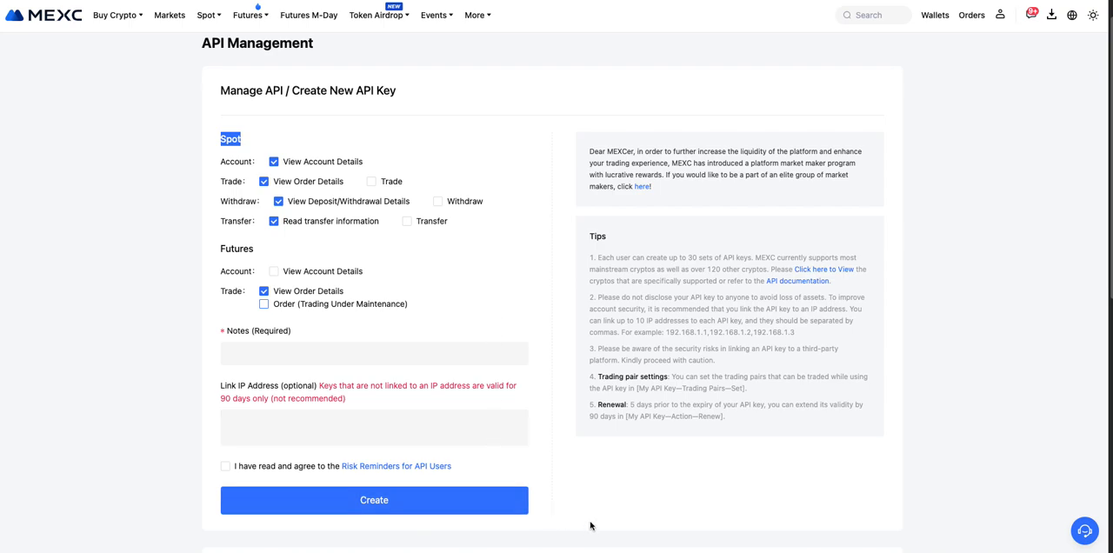